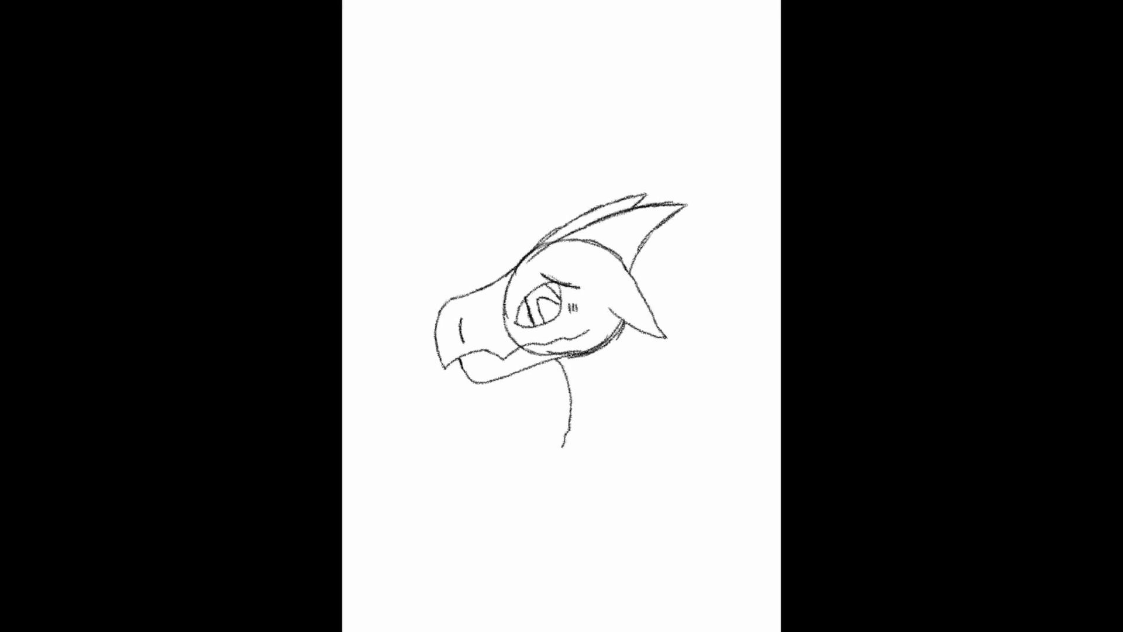
# Draw the dragon's neck beneath the head with its back contour, bottom edge and curved scale lines.
pyautogui.moveTo(565, 358); pyautogui.dragTo(623, 437)
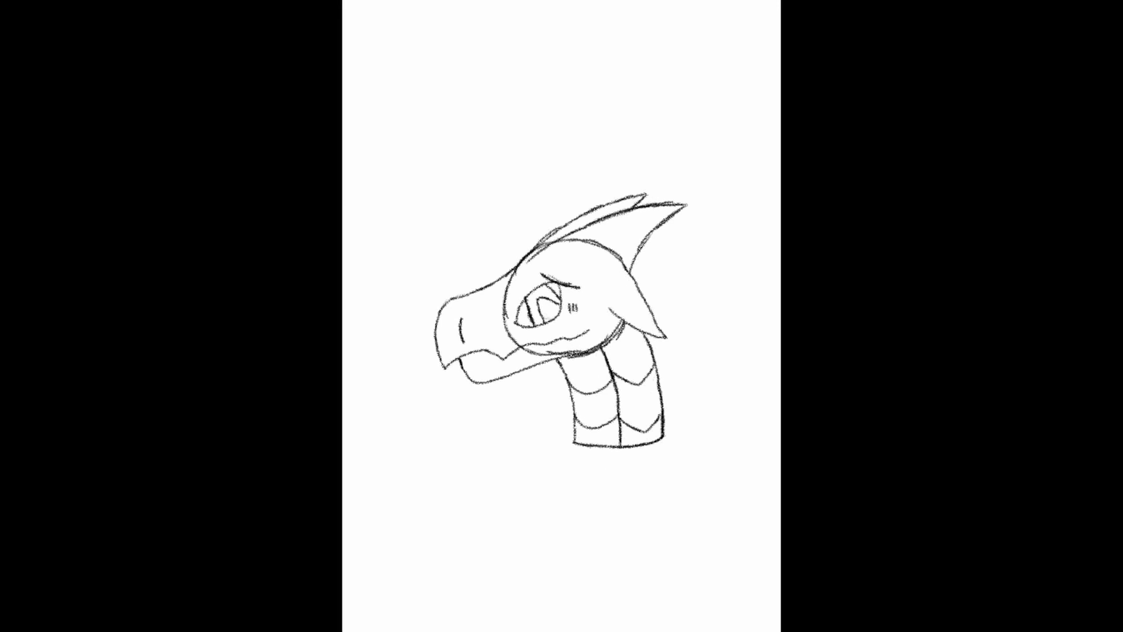